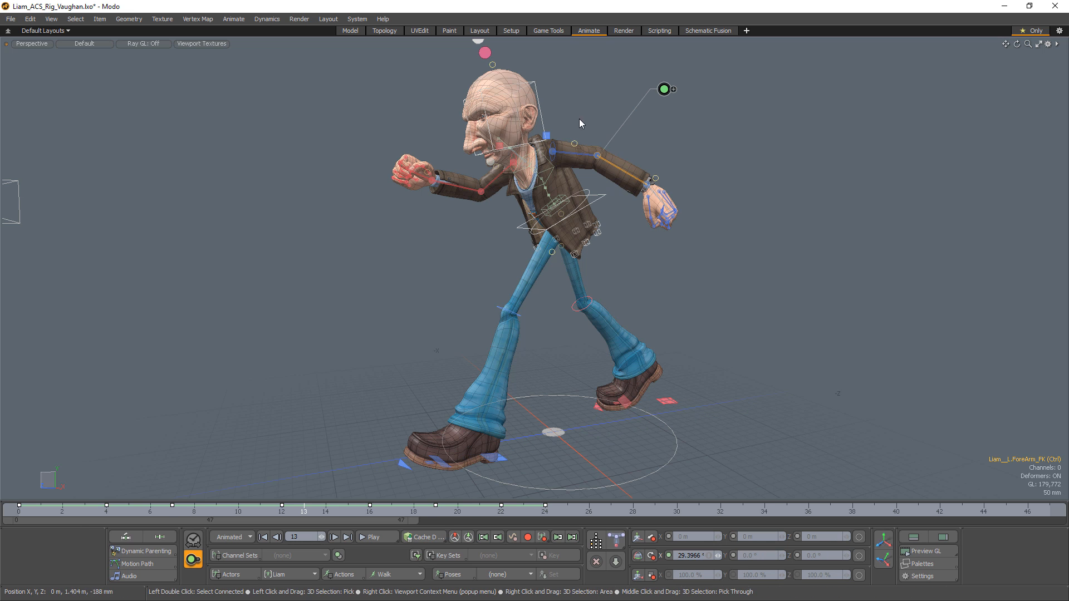
- Select the Head FK, left ForeArm FK and left heel controls to inspect their key widgets
click(576, 80)
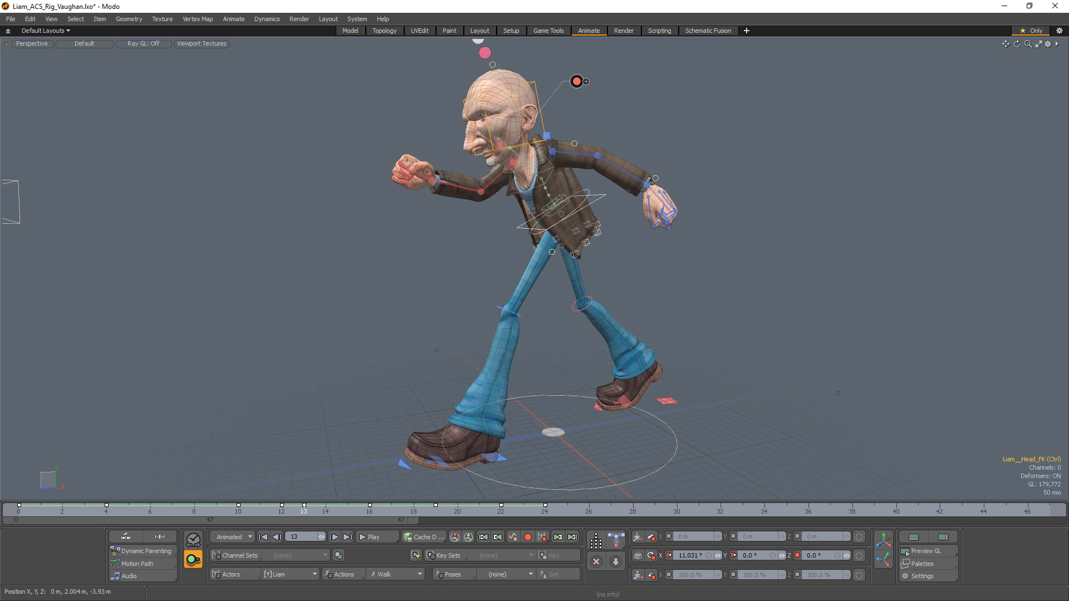
click(655, 184)
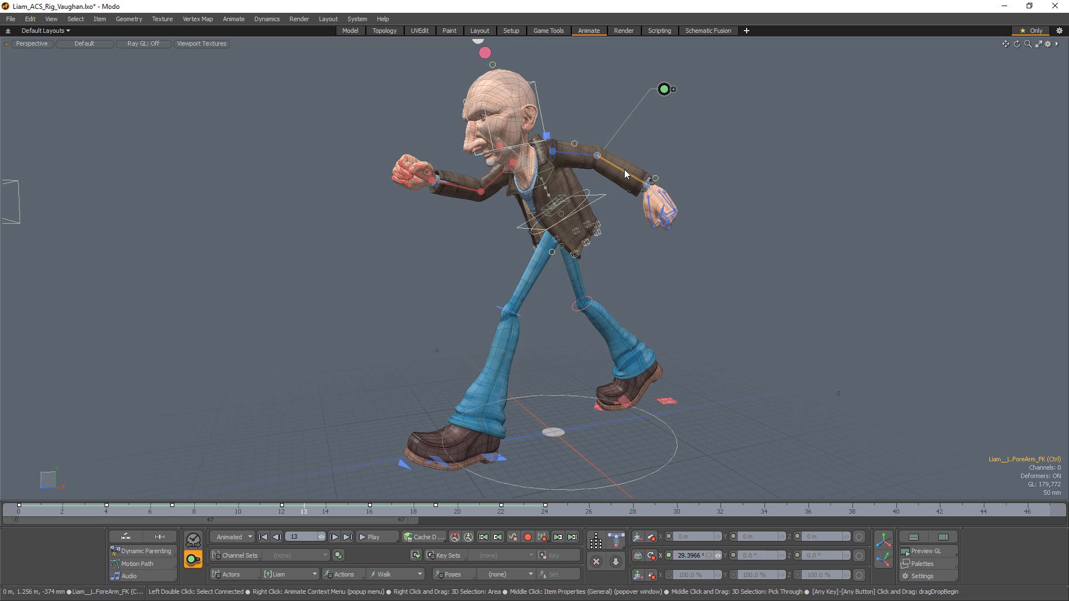
click(504, 463)
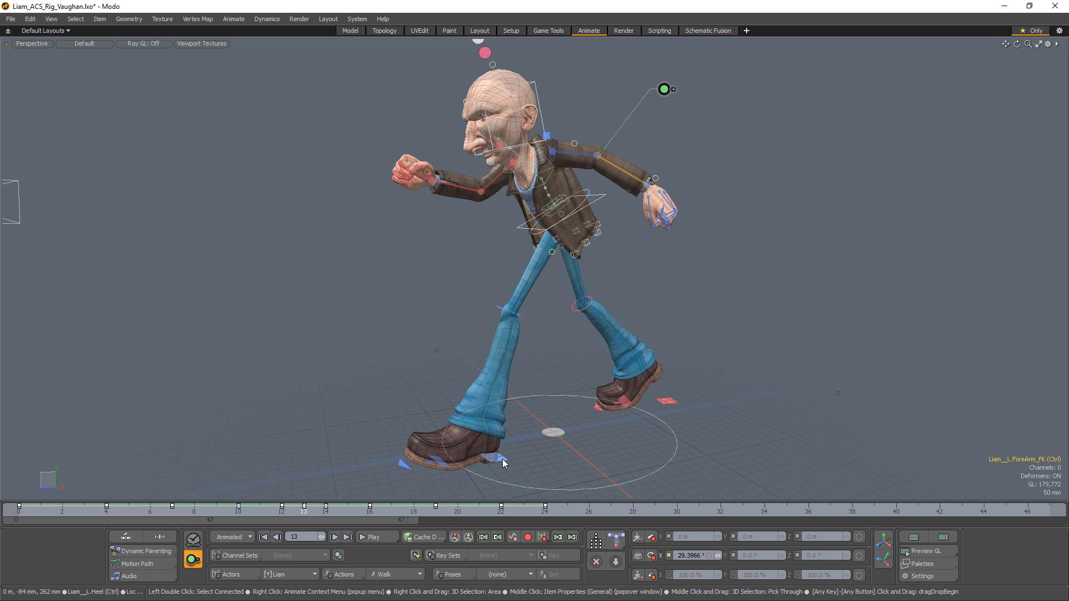
click(503, 463)
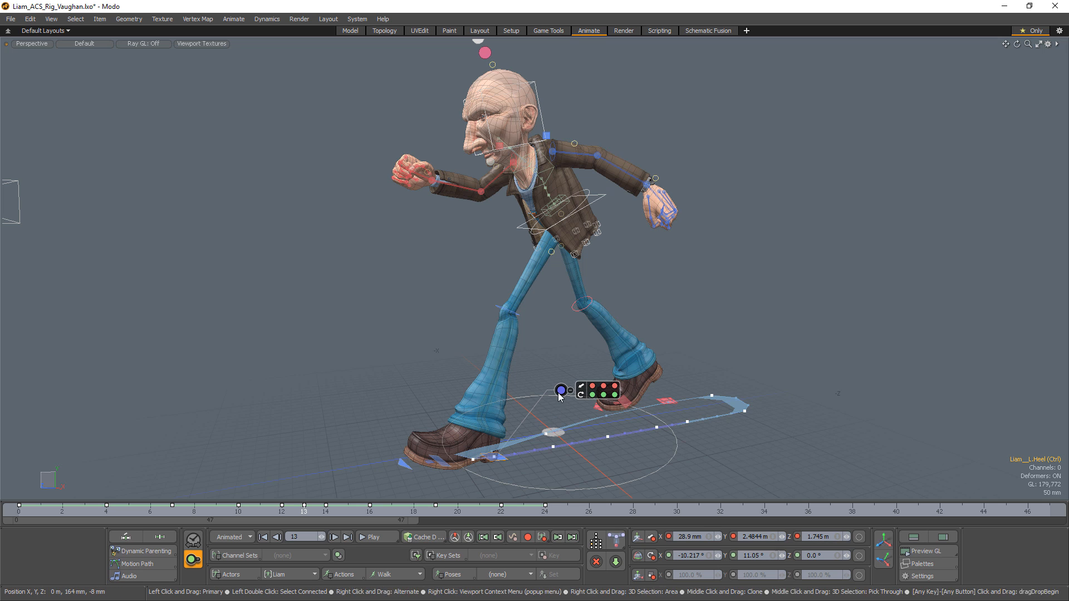
- Set a key on every channel of the left heel control at frame 12
click(560, 390)
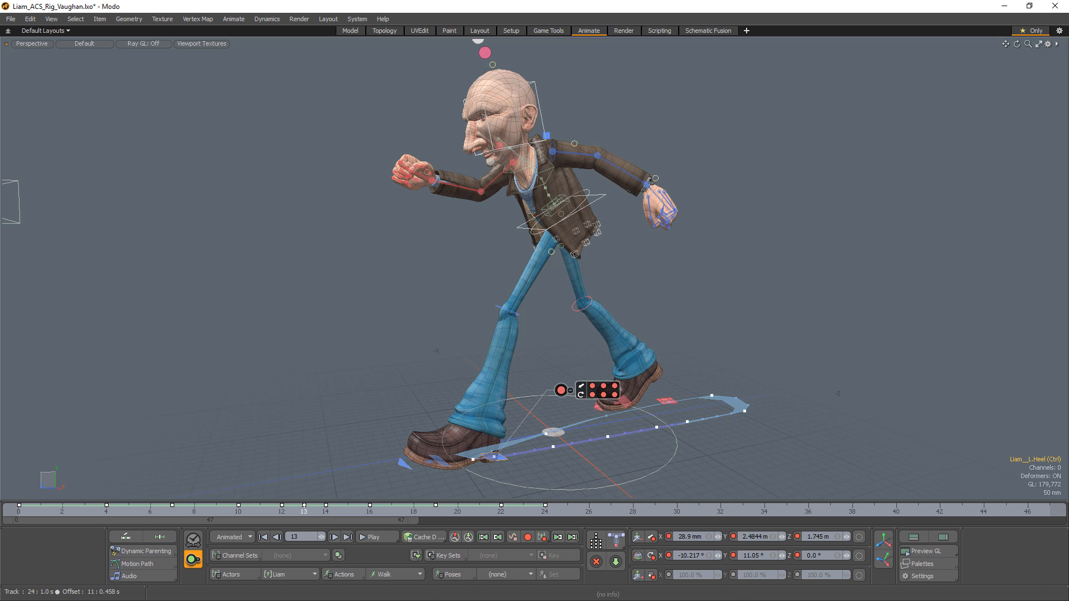